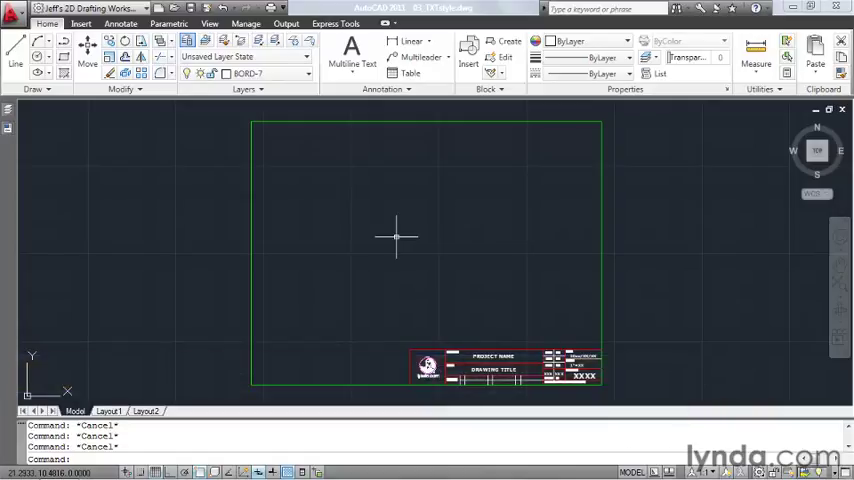
{"action": "mouse_move", "coordinate": [320, 252]}
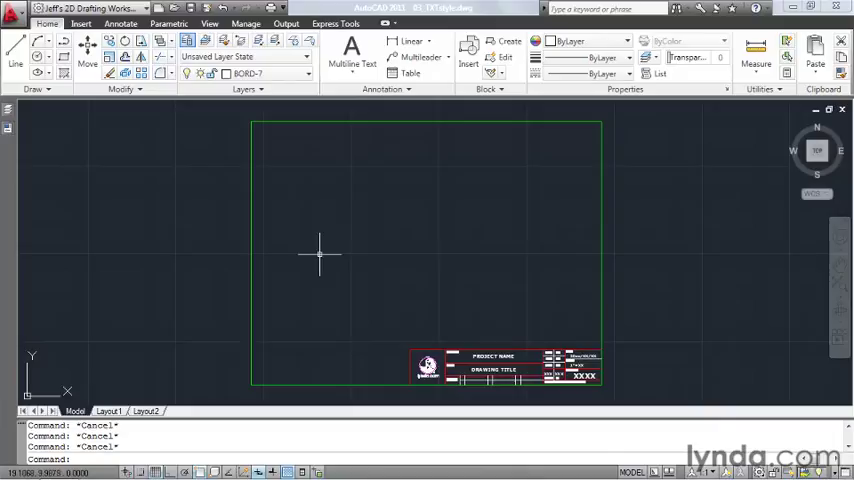
{"action": "mouse_move", "coordinate": [448, 220]}
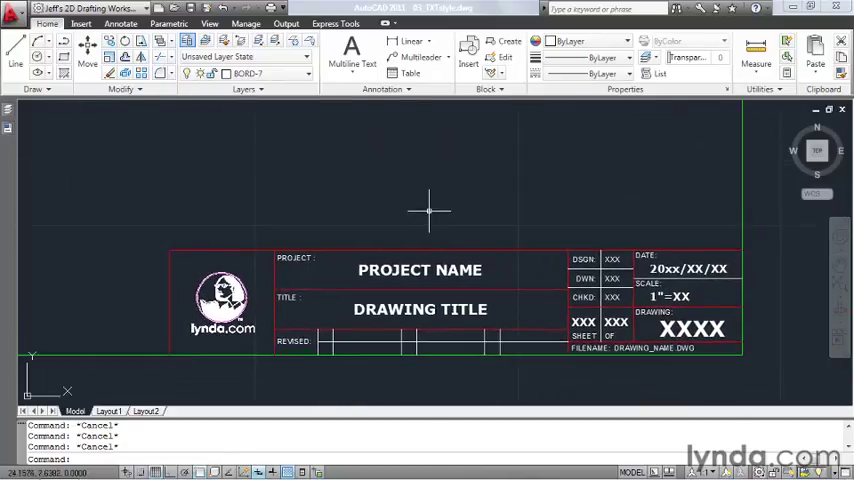
{"action": "mouse_move", "coordinate": [436, 228]}
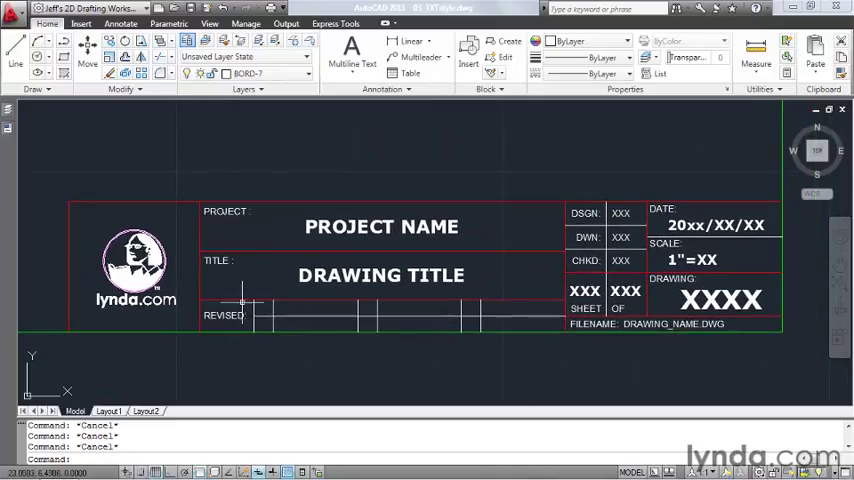
{"action": "mouse_move", "coordinate": [516, 194]}
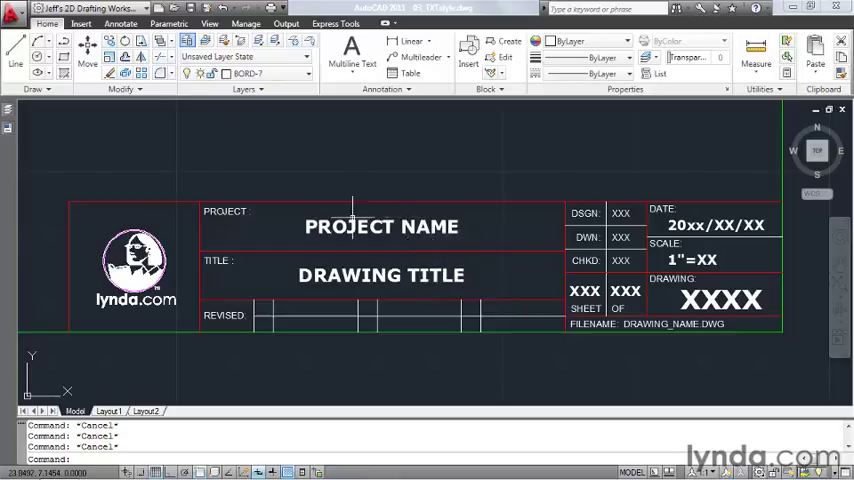
{"action": "mouse_move", "coordinate": [248, 218]}
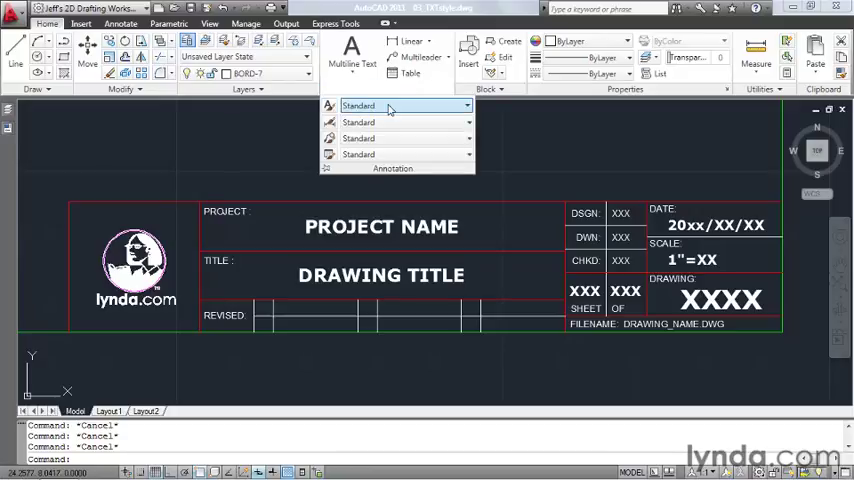
{"action": "mouse_move", "coordinate": [384, 108]}
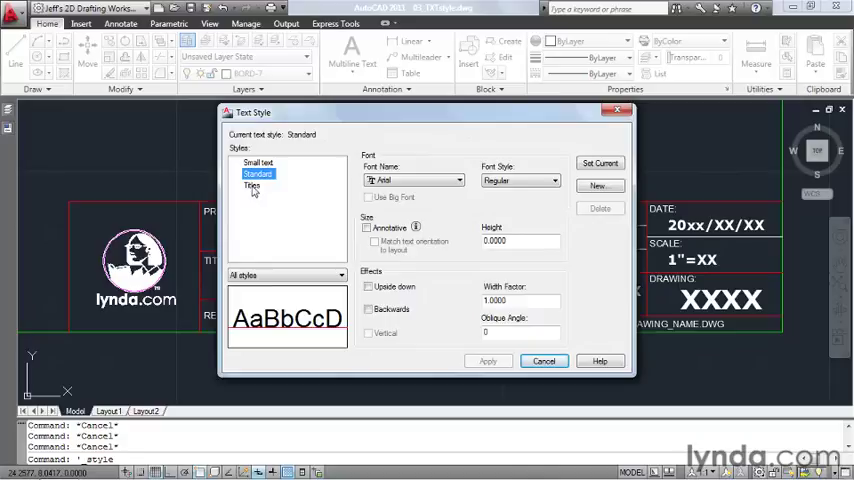
{"action": "left_click", "coordinate": [252, 184]}
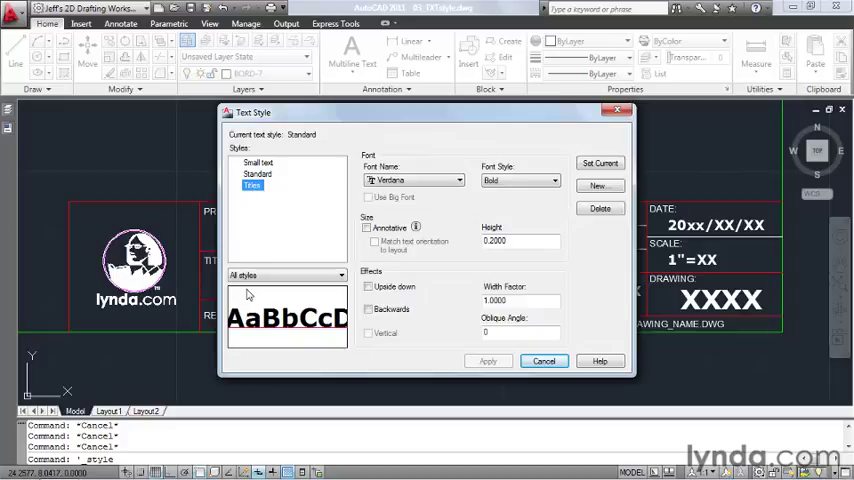
{"action": "mouse_move", "coordinate": [284, 296]}
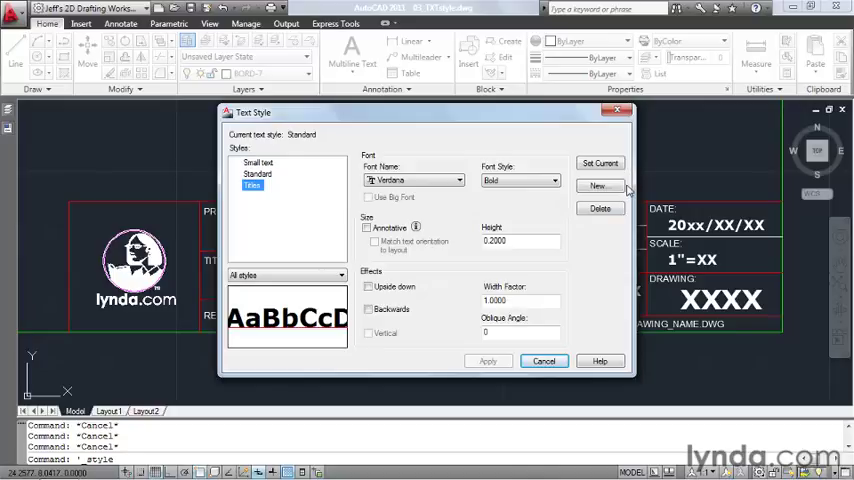
{"action": "mouse_move", "coordinate": [628, 204]}
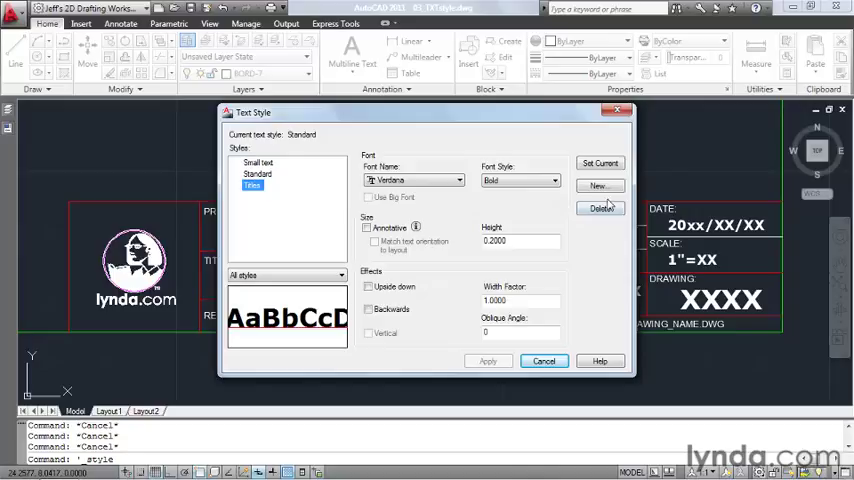
Step: Start a new text style and name it General Notes
{"action": "left_click", "coordinate": [600, 186]}
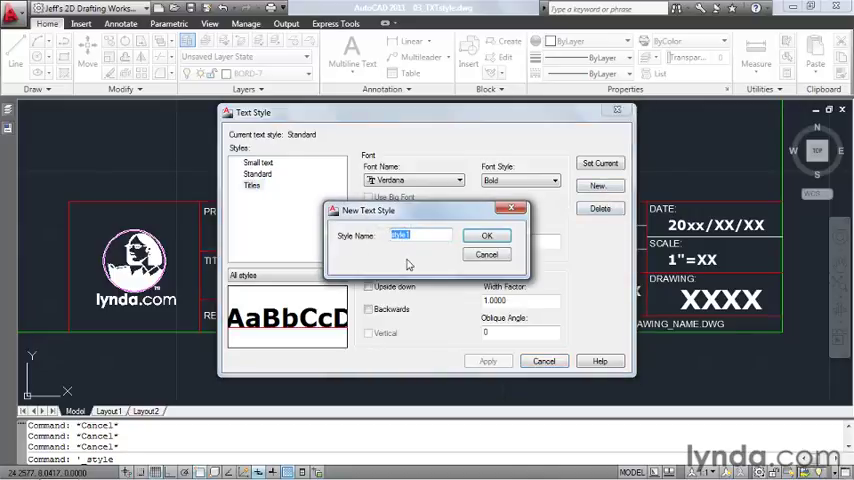
{"action": "type", "text": "General Not"}
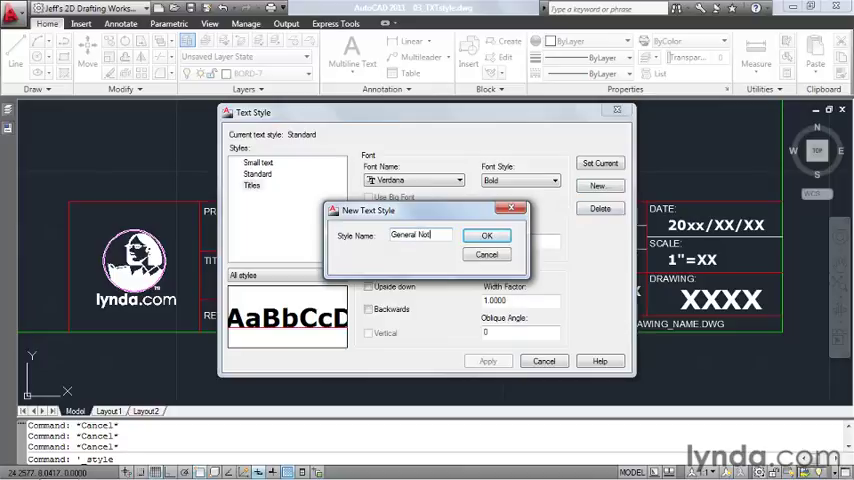
{"action": "type", "text": "es"}
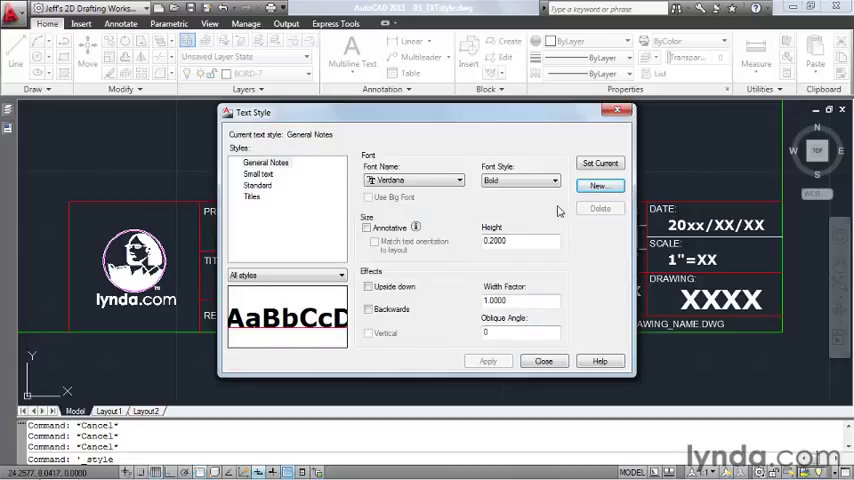
{"action": "mouse_move", "coordinate": [428, 164]}
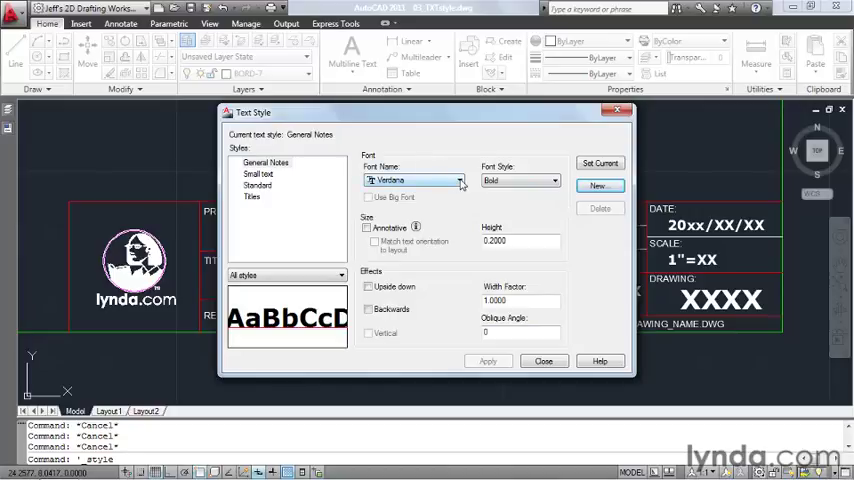
Step: Switch the General Notes font from Verdana Bold to simplex.shx
{"action": "left_click", "coordinate": [460, 180]}
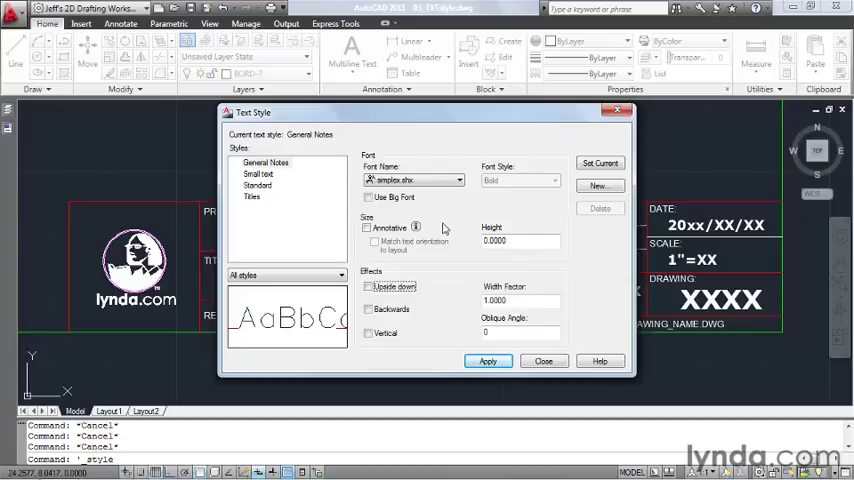
{"action": "mouse_move", "coordinate": [368, 276]}
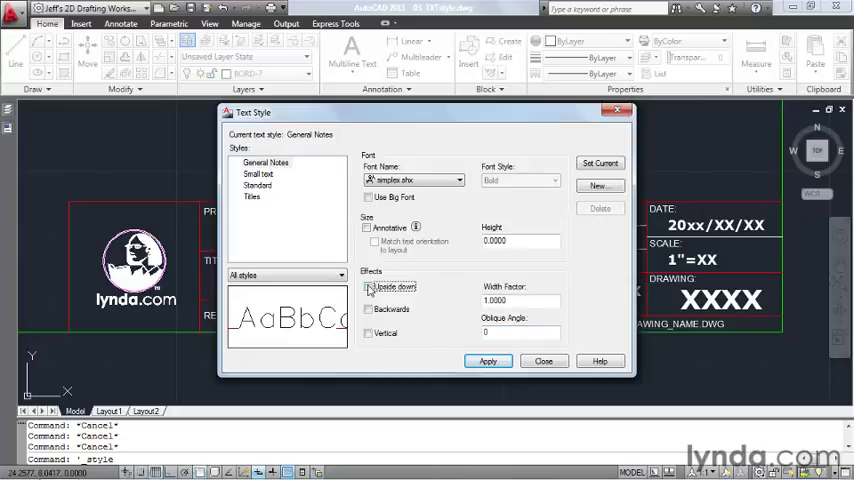
Step: Preview the upside-down, backwards and 20-degree oblique effects on General Notes
{"action": "left_click", "coordinate": [368, 288]}
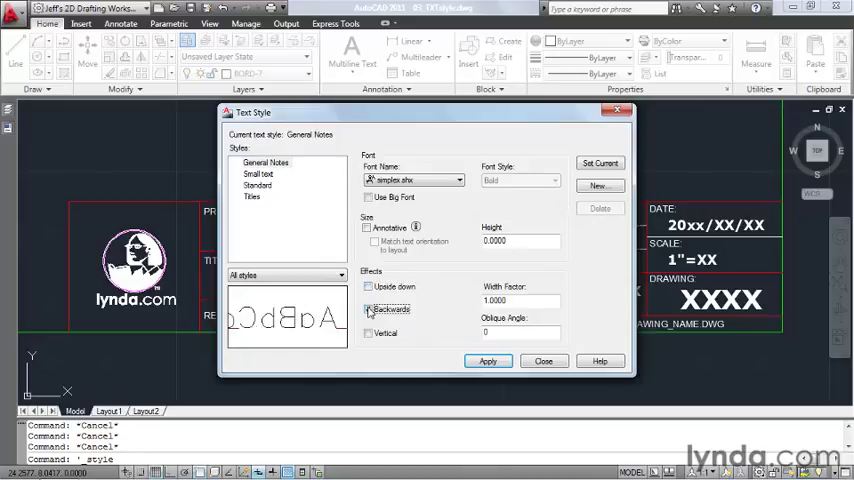
{"action": "left_click", "coordinate": [370, 332]}
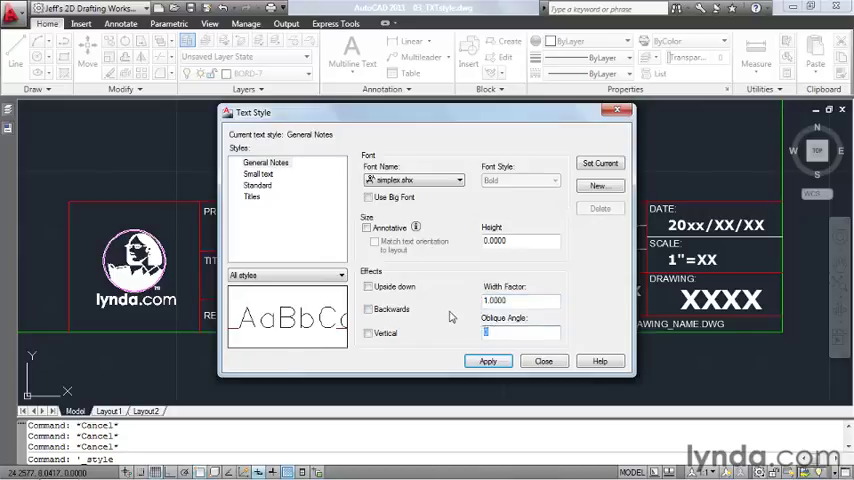
{"action": "type", "text": "20"}
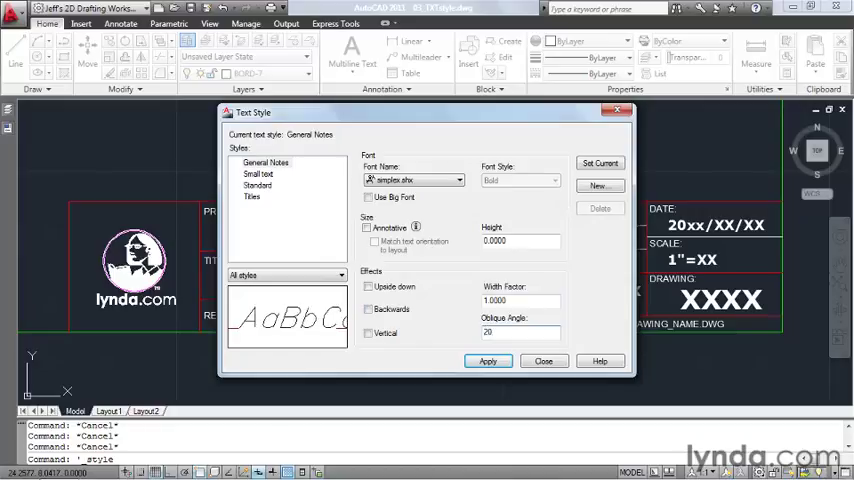
{"action": "left_click", "coordinate": [520, 332]}
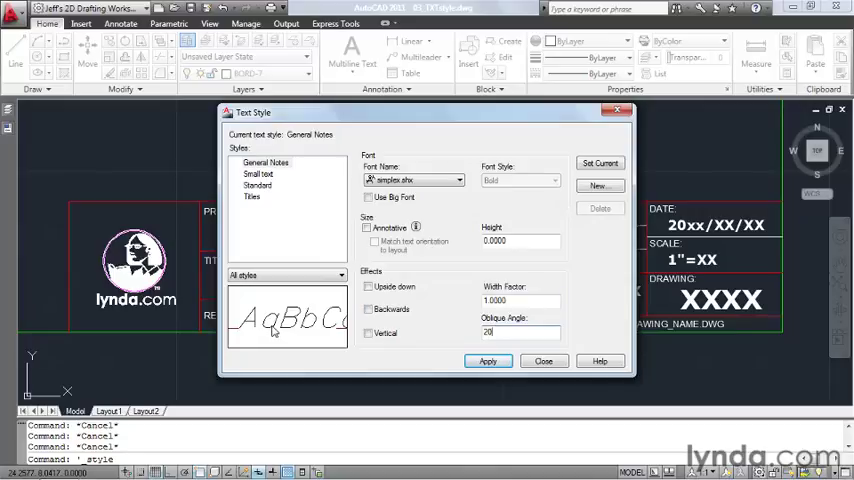
Step: Reset the oblique angle to 0, apply the style and close the Text Style dialog
{"action": "type", "text": "0"}
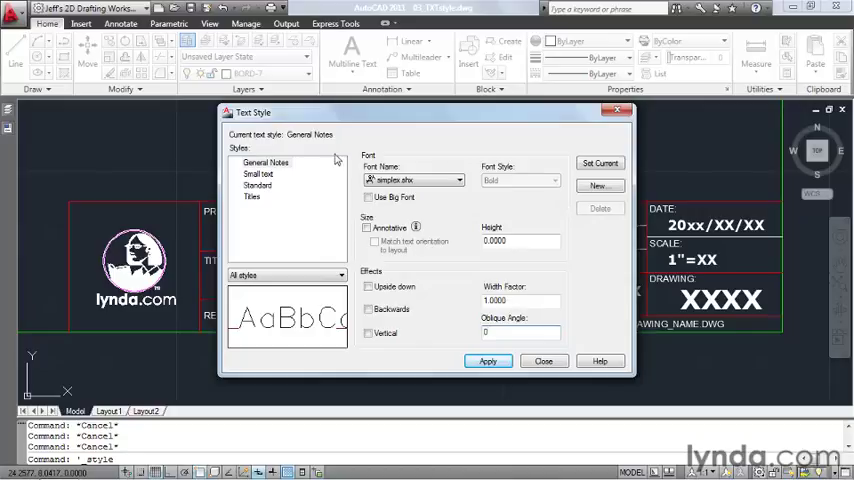
{"action": "mouse_move", "coordinate": [332, 148]}
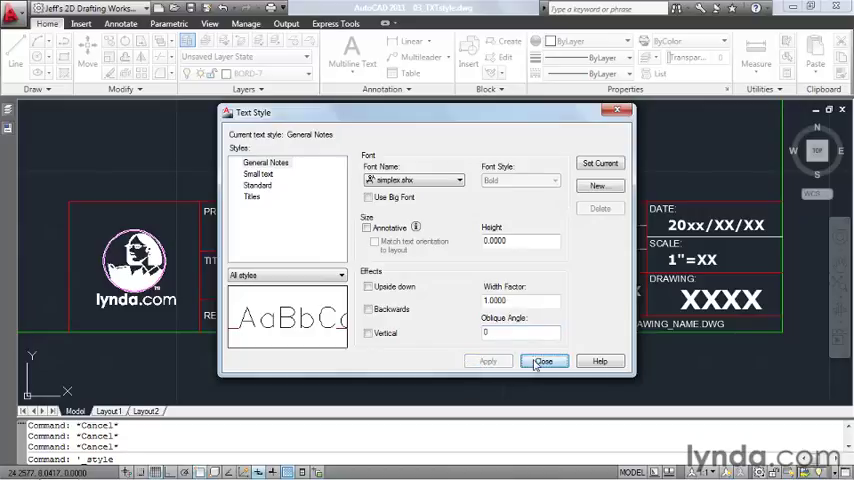
{"action": "left_click", "coordinate": [544, 360]}
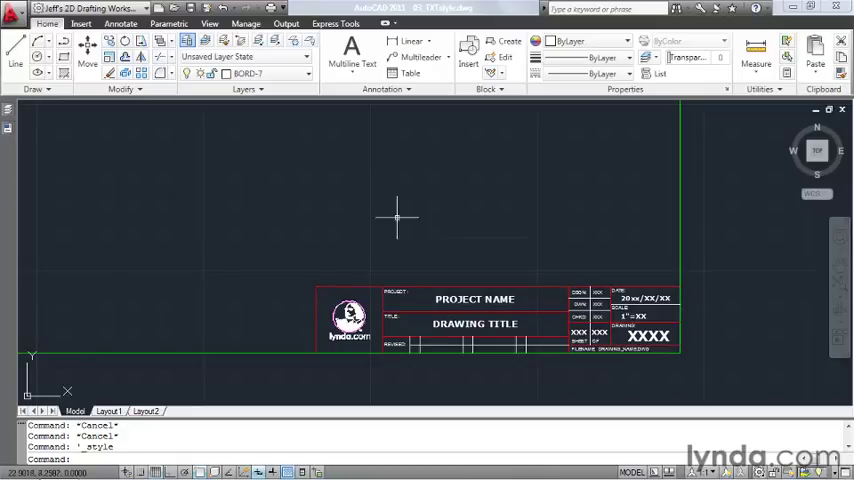
Step: Place single-line text "This is what the General Notes style looks like." at height .15
{"action": "left_click", "coordinate": [352, 56]}
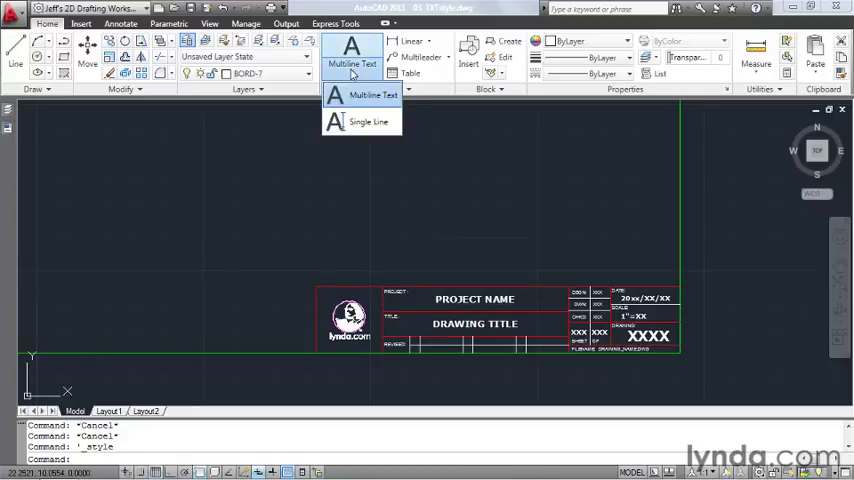
{"action": "left_click", "coordinate": [368, 120]}
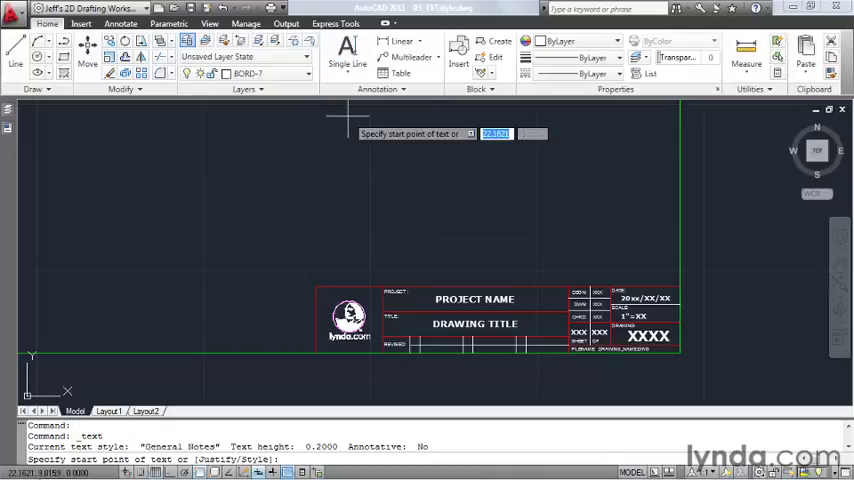
{"action": "mouse_move", "coordinate": [212, 204]}
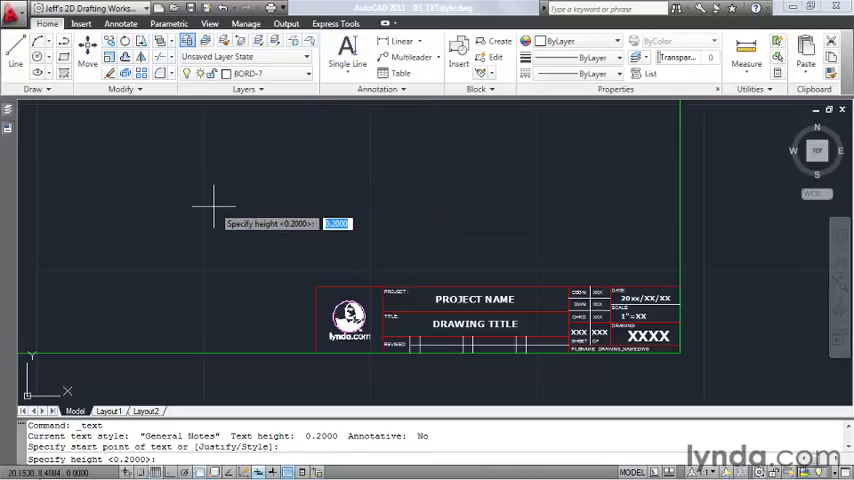
{"action": "type", "text": "15"}
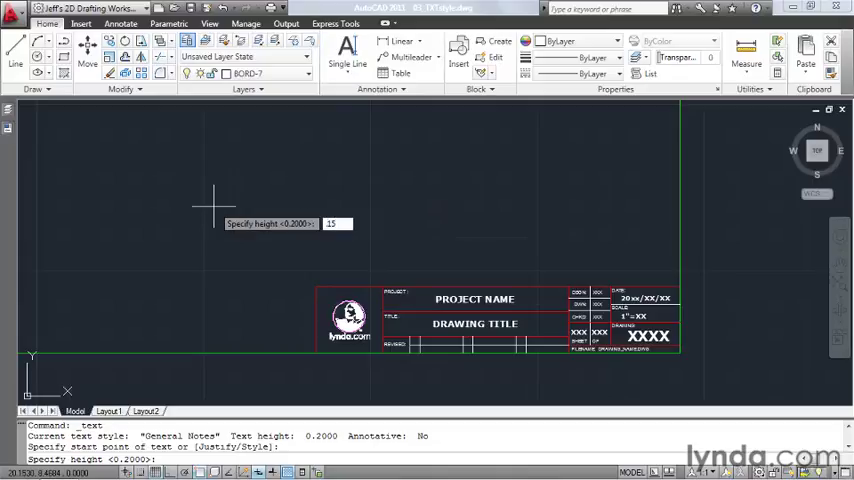
{"action": "key", "text": "enter"}
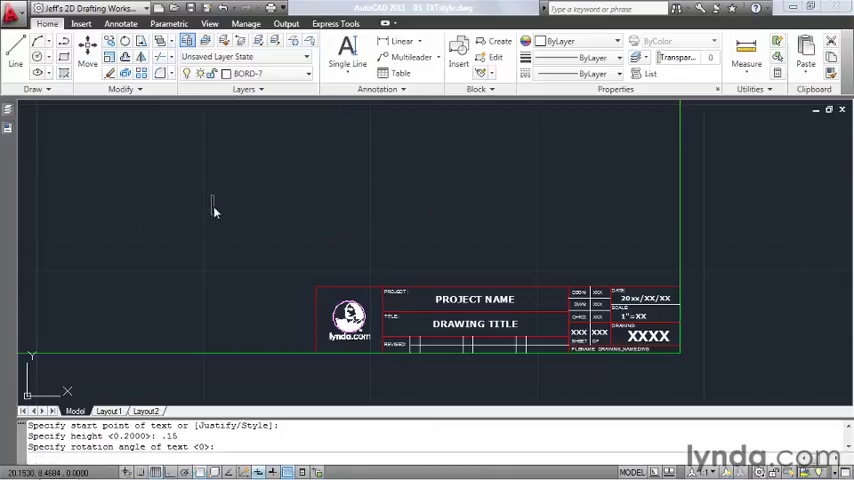
{"action": "type", "text": "This is what the General Notes style"}
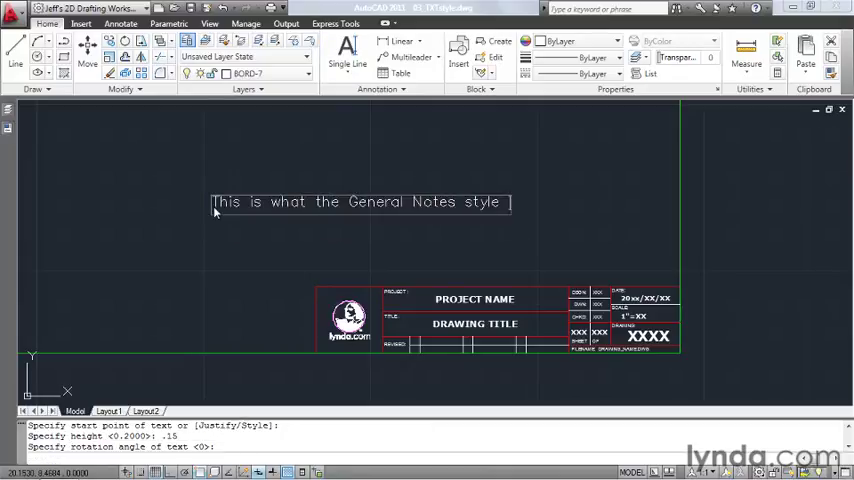
{"action": "type", "text": "looks like."}
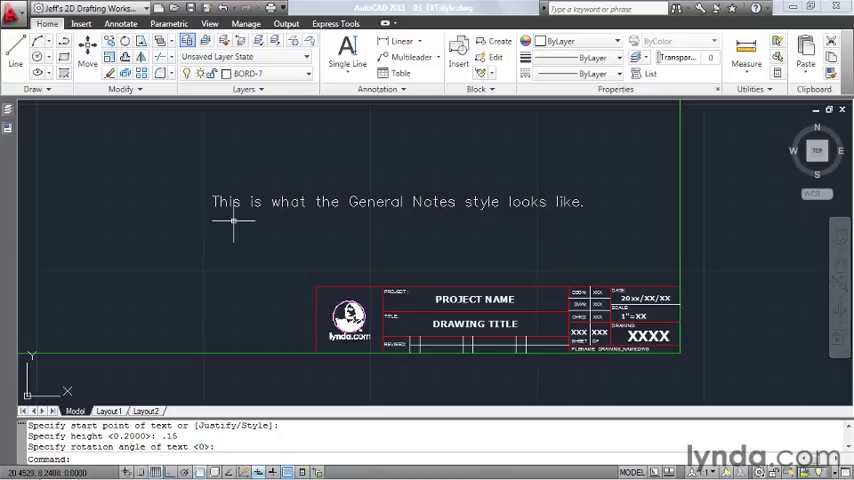
{"action": "mouse_move", "coordinate": [398, 240]}
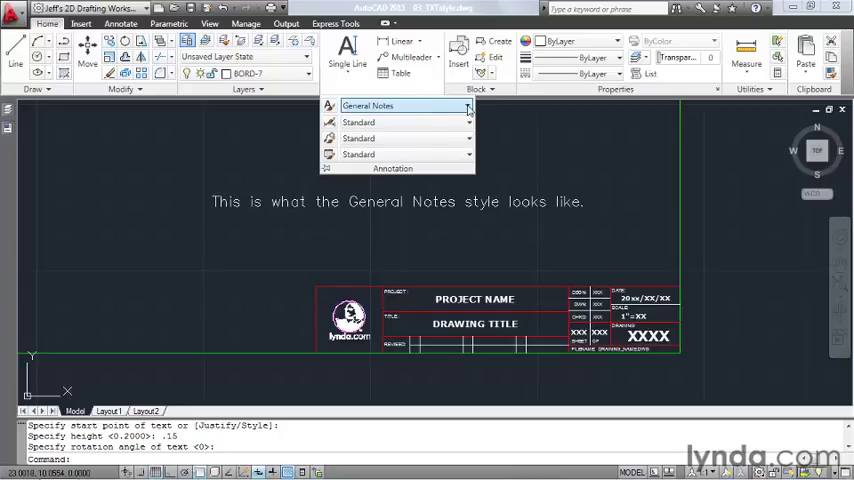
Step: With Titles current, place "This is what the Titles style looks like." below the first line
{"action": "left_click", "coordinate": [468, 106]}
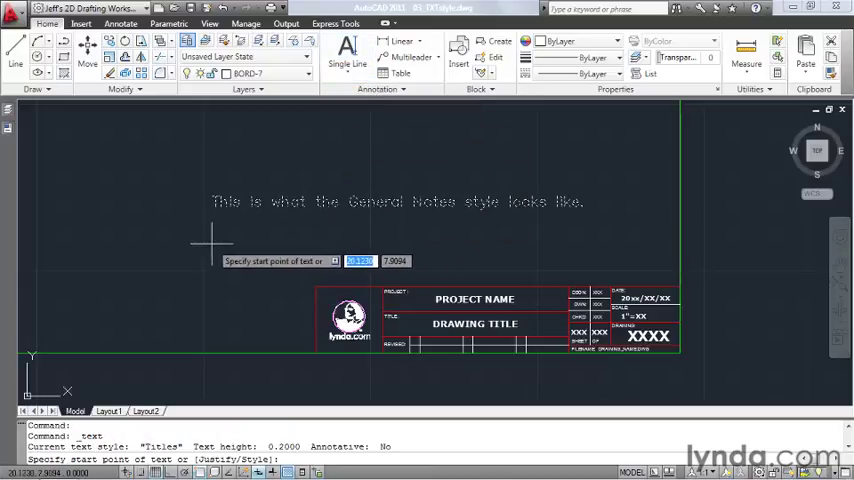
{"action": "left_click", "coordinate": [212, 244]}
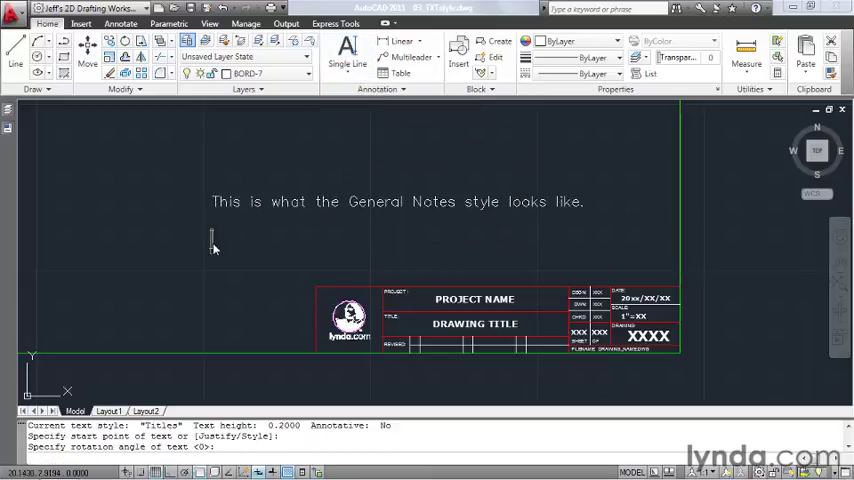
{"action": "type", "text": "This is what the Titles st"}
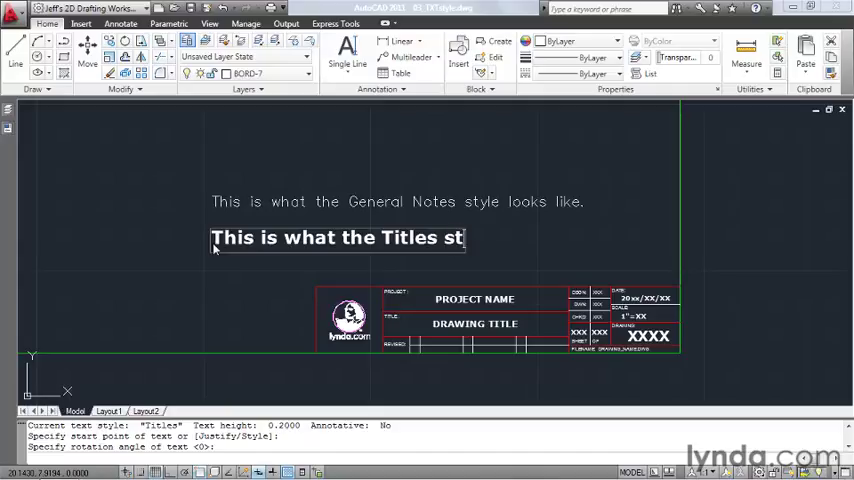
{"action": "type", "text": "yle looks like."}
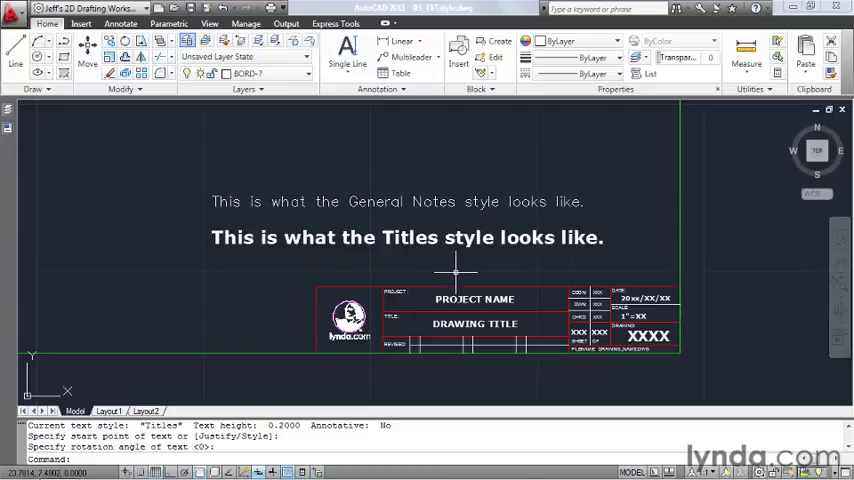
{"action": "mouse_move", "coordinate": [424, 284]}
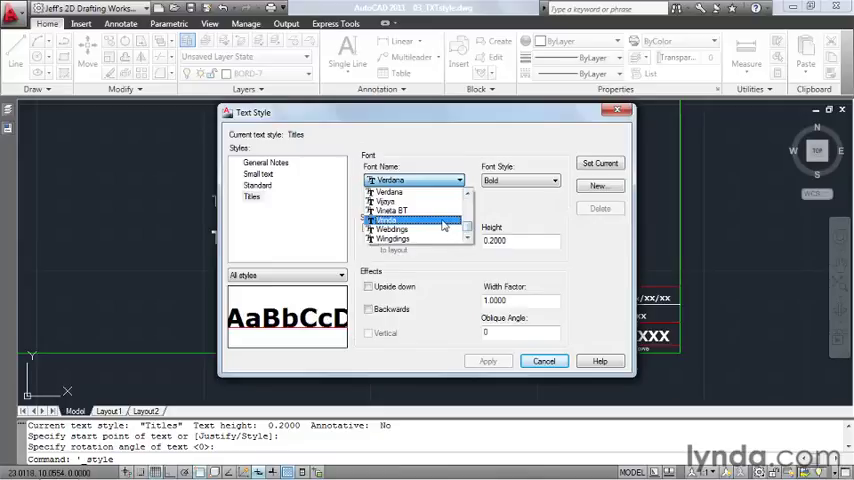
Step: Set the Titles style font to Times New Roman and apply it
{"action": "left_click", "coordinate": [390, 192]}
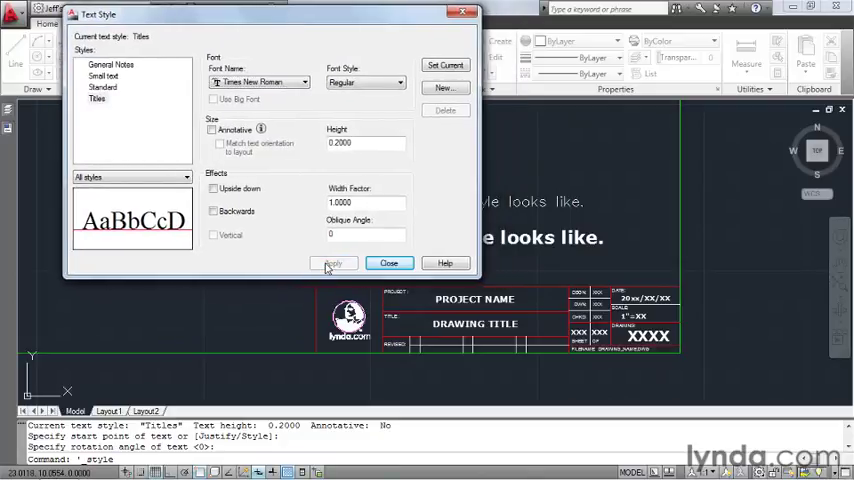
{"action": "left_click", "coordinate": [388, 264]}
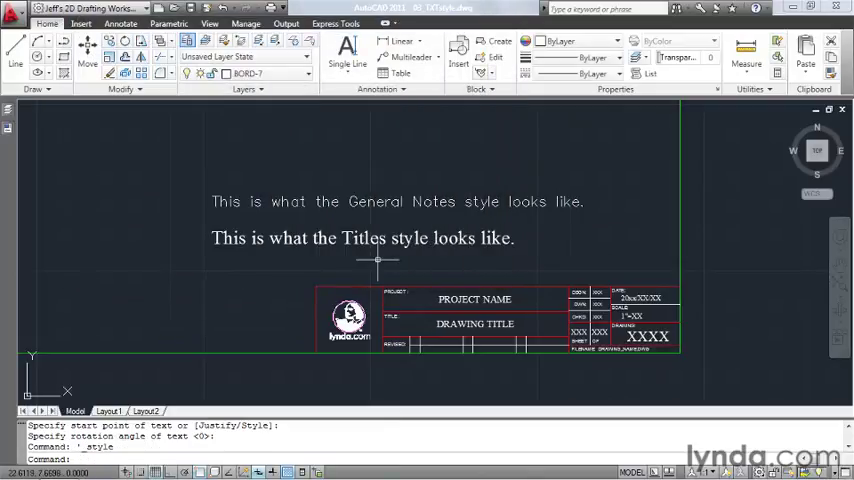